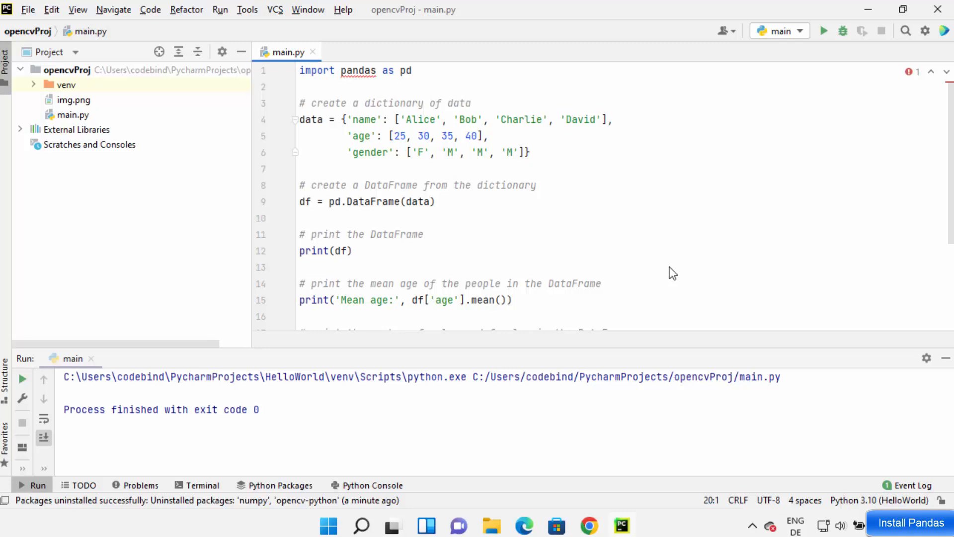
mouse_move(615, 278)
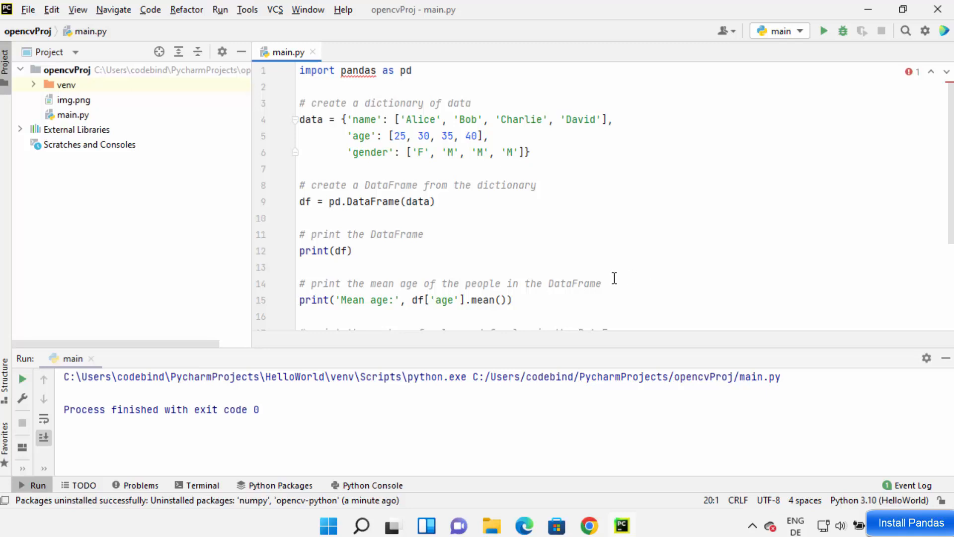
mouse_move(496, 230)
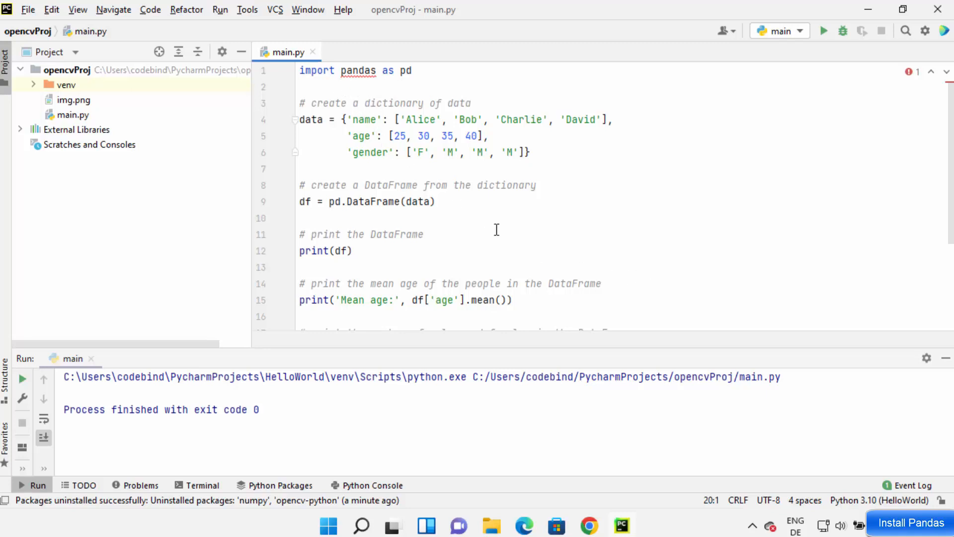
mouse_move(466, 186)
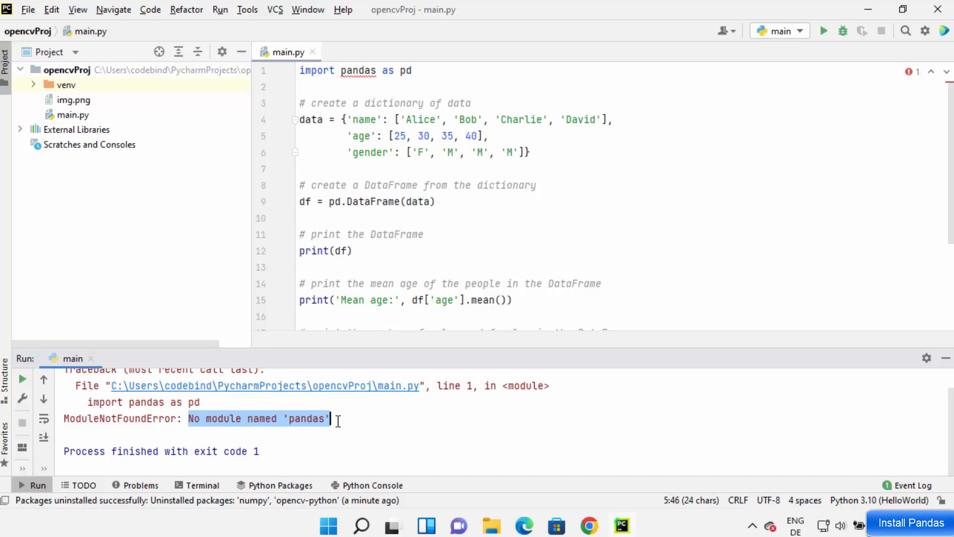
mouse_move(423, 266)
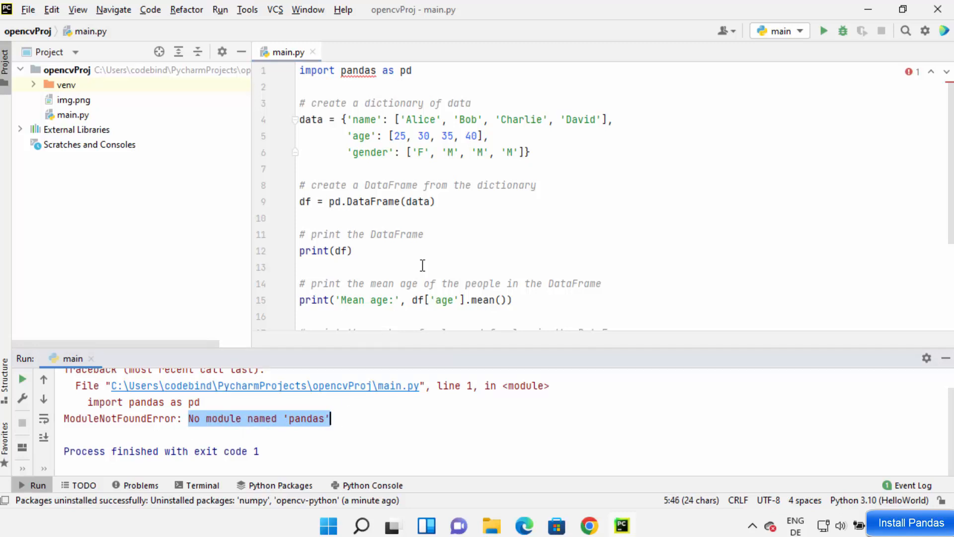
Step: Reach the opencvProj Python Interpreter page in Settings, listing packaging, pip and setuptools for Python 3.10
click(28, 9)
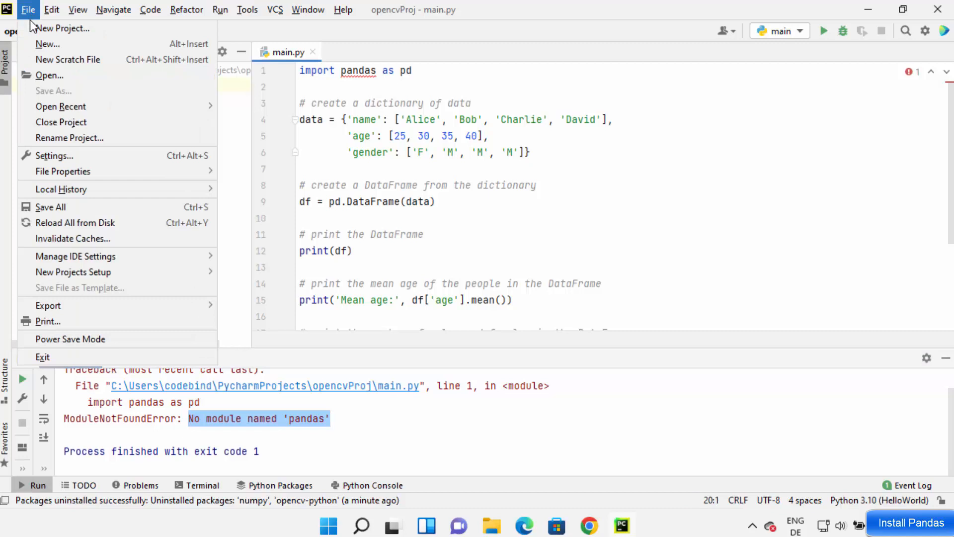
click(53, 156)
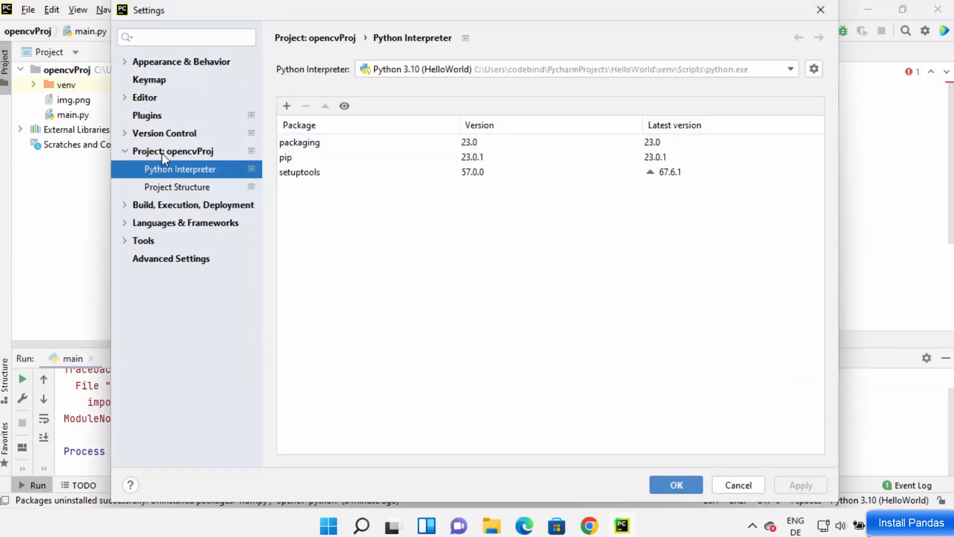
click(172, 151)
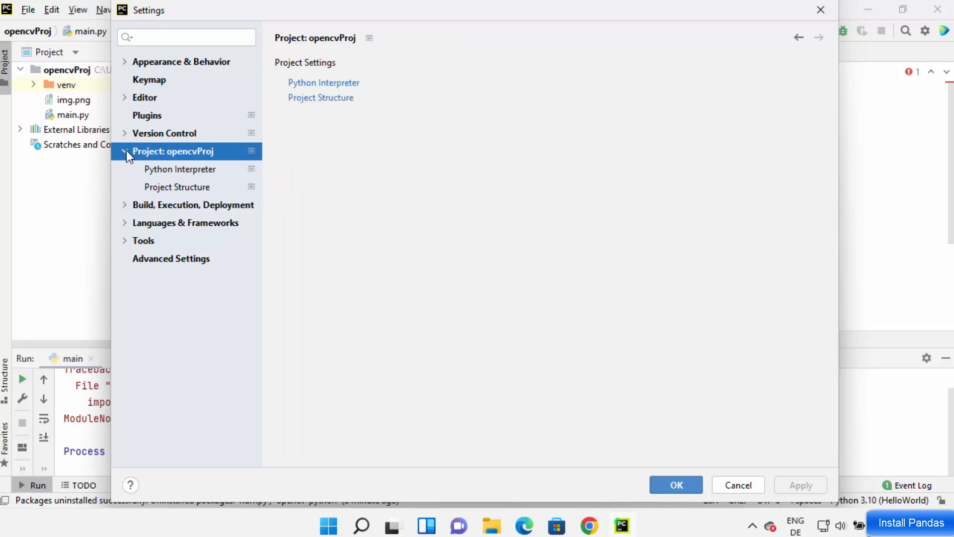
mouse_move(189, 159)
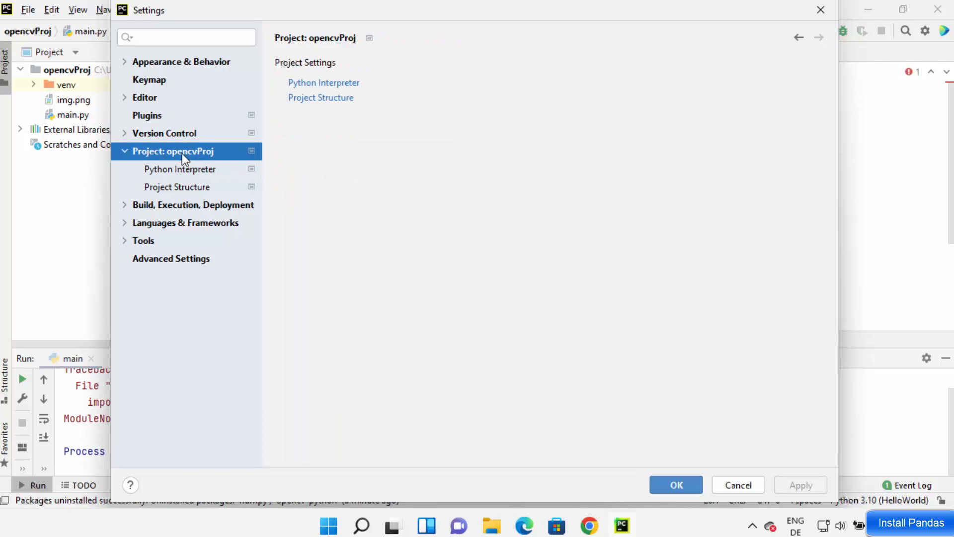
mouse_move(205, 160)
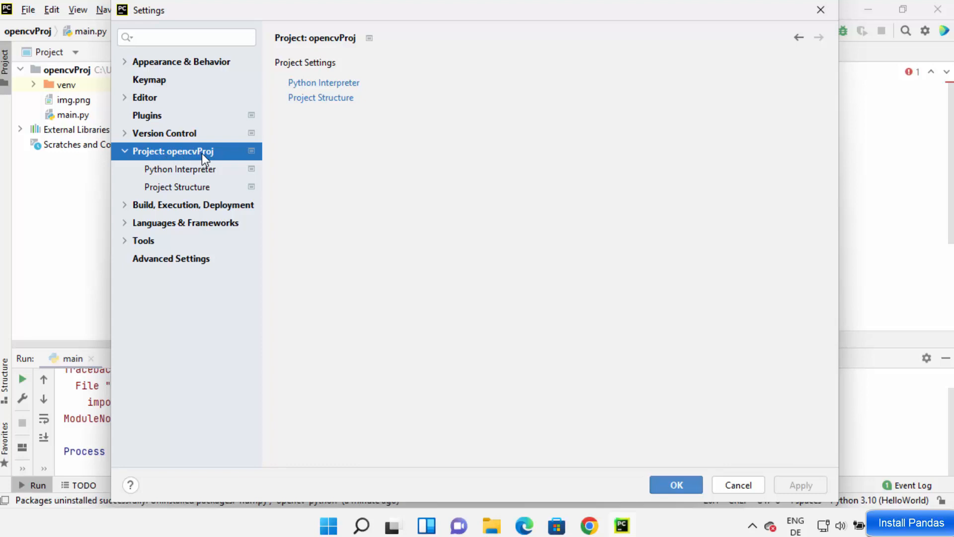
mouse_move(82, 86)
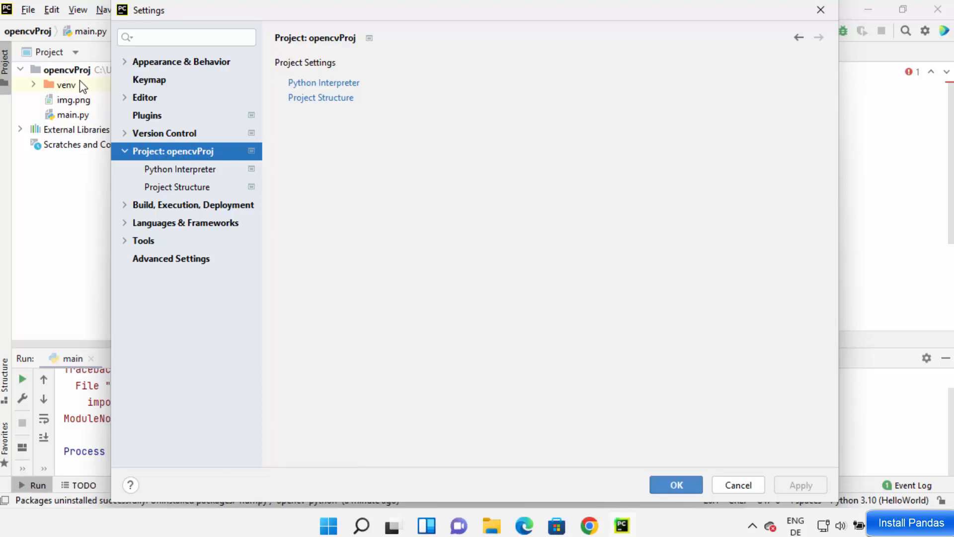
click(180, 169)
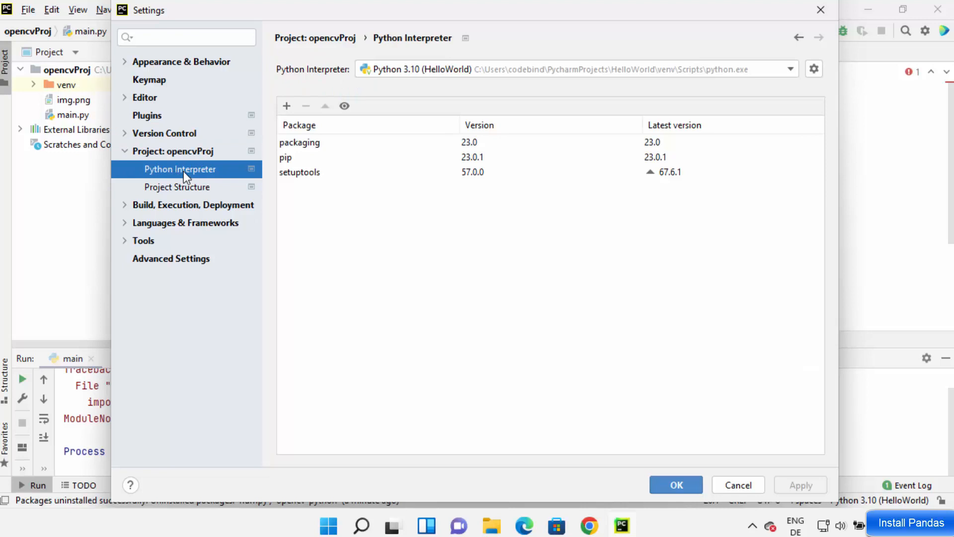
click(790, 69)
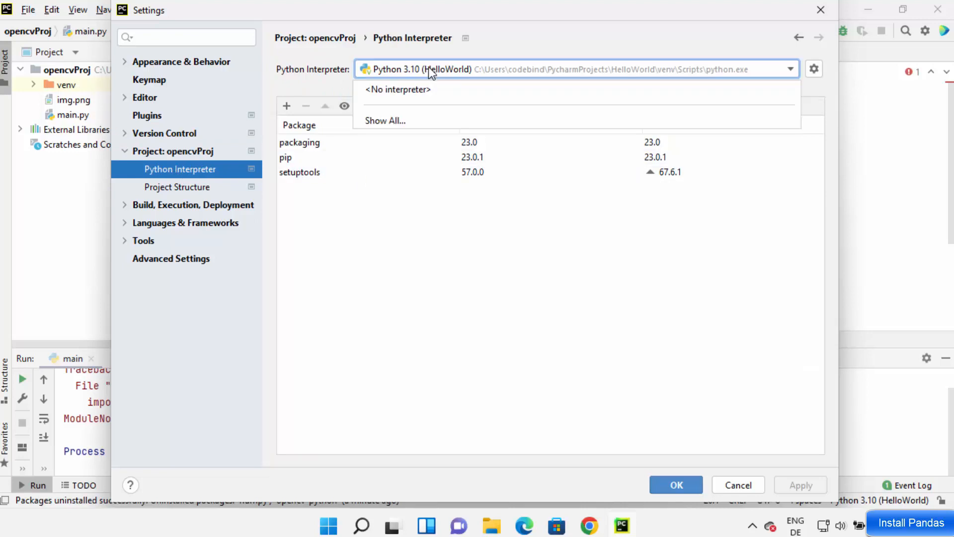
mouse_move(386, 120)
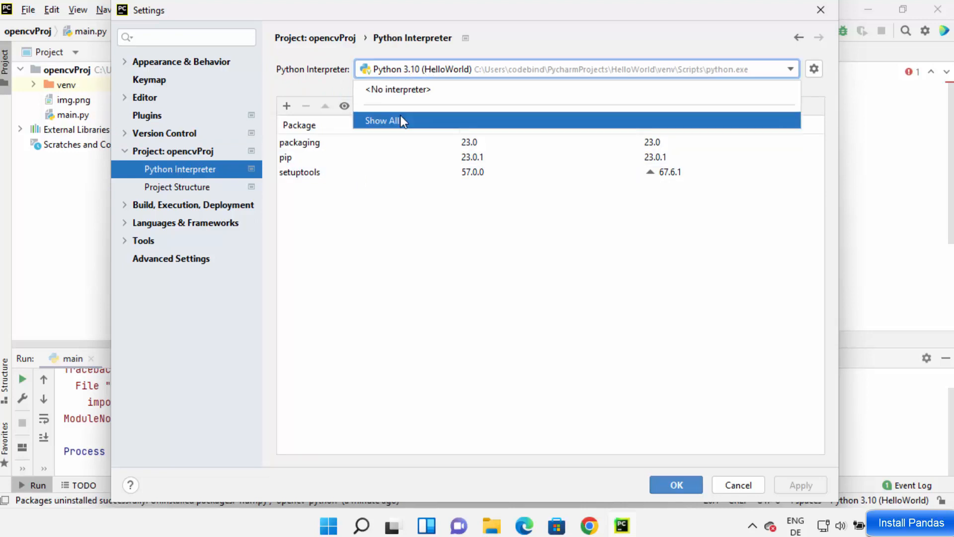
click(380, 121)
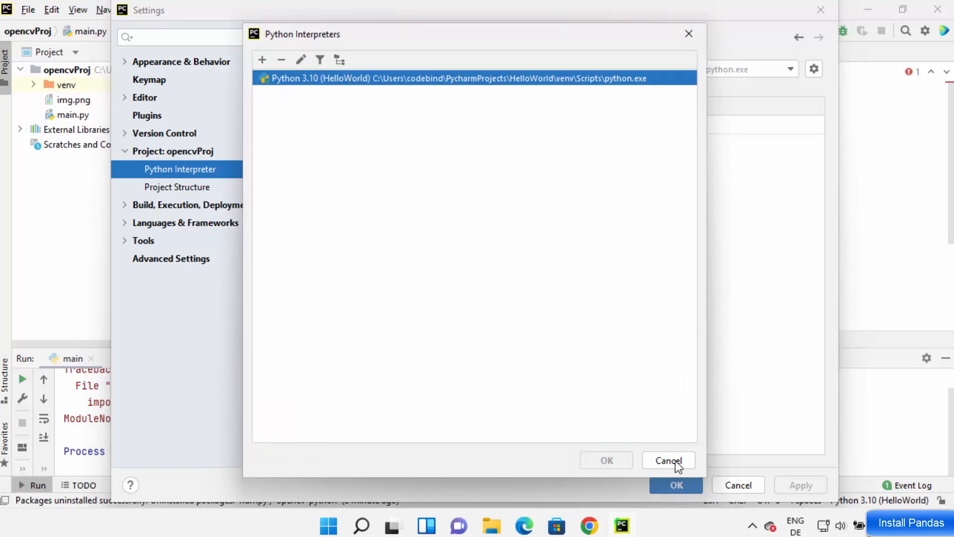
click(668, 459)
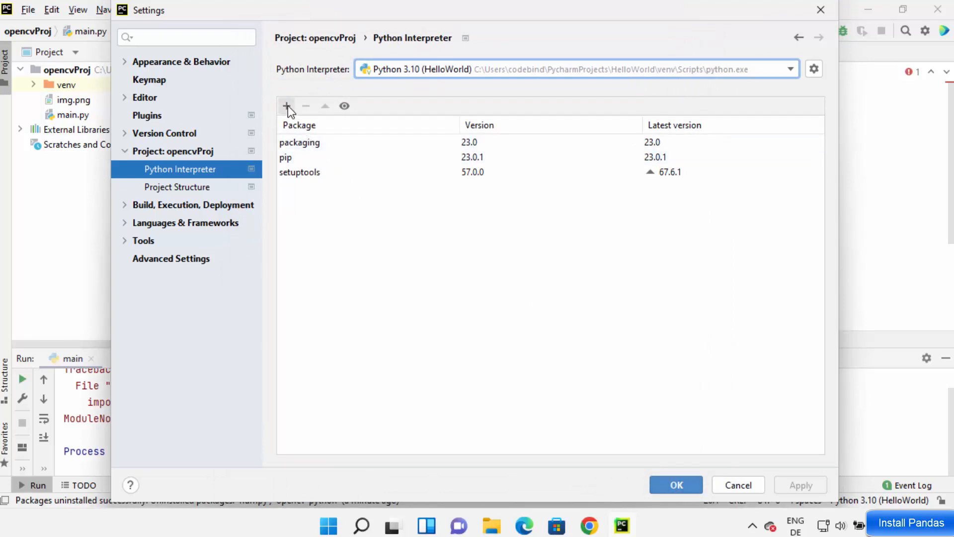
Step: Search the available packages for 'pandas' and start installing pandas 2.0.0 into the interpreter
click(286, 105)
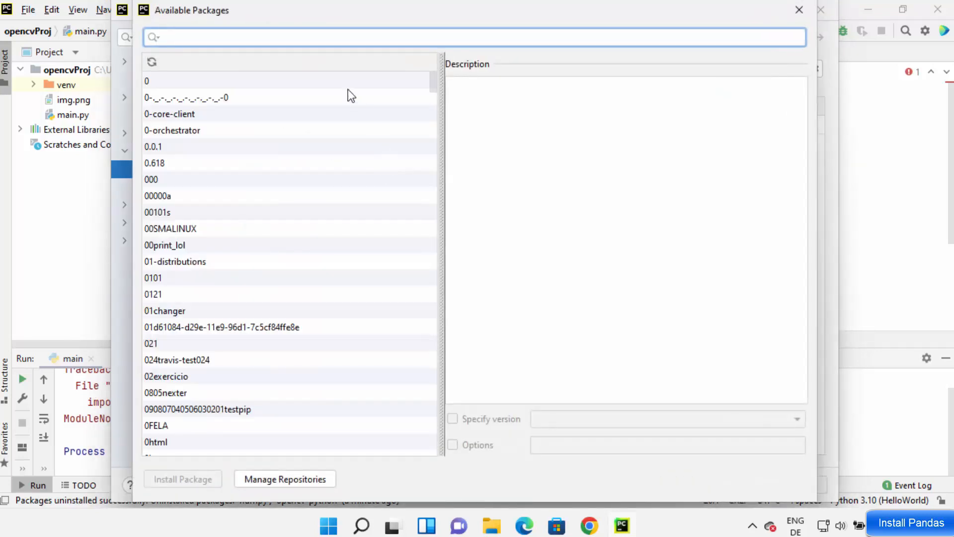
text(pa)
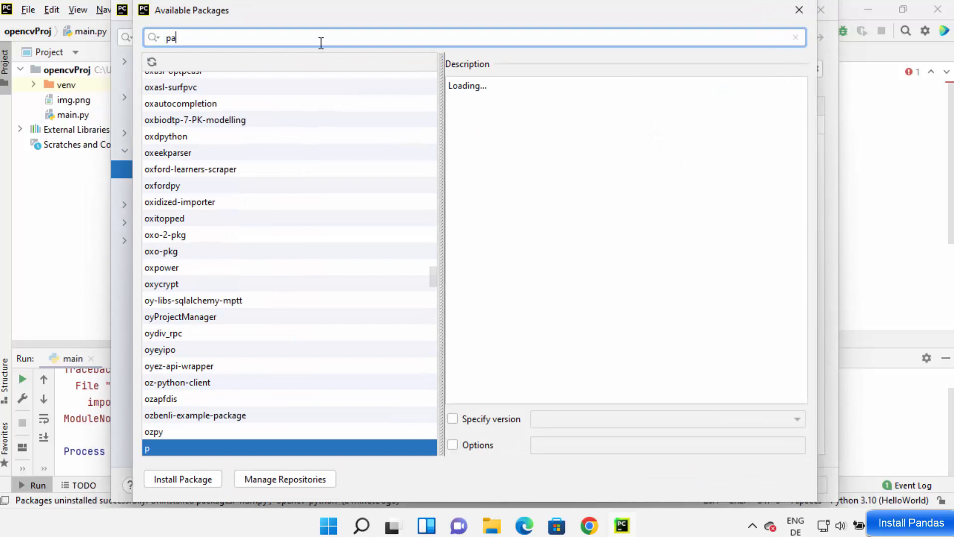
text(nds)
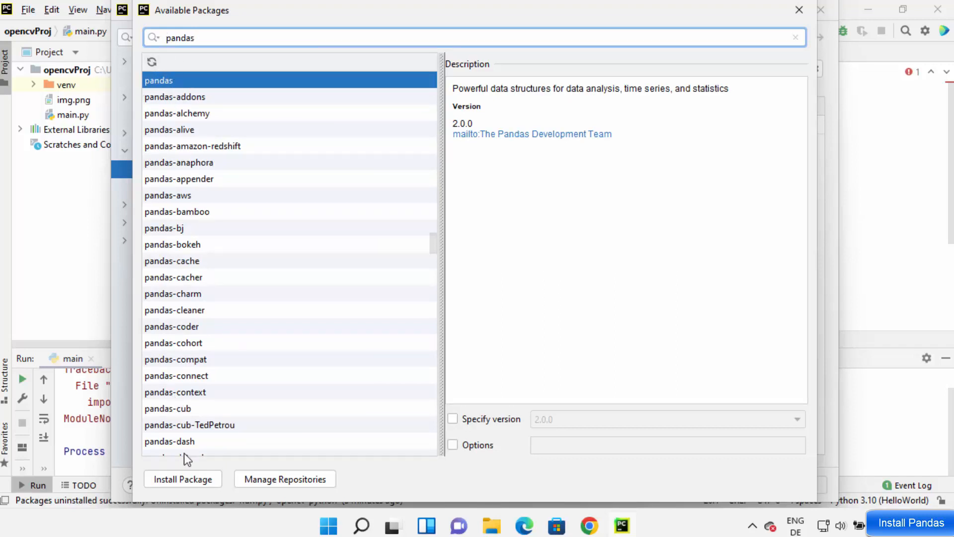
click(183, 479)
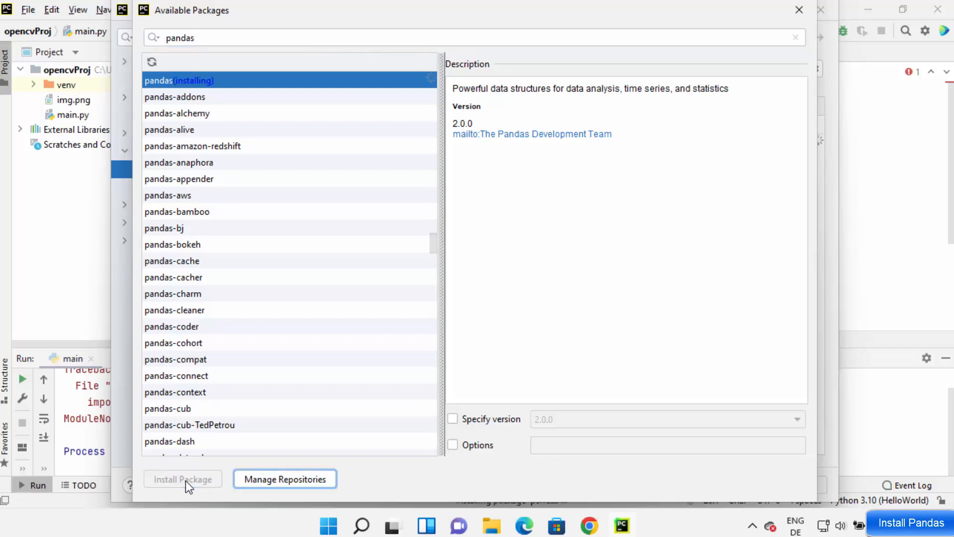
mouse_move(422, 469)
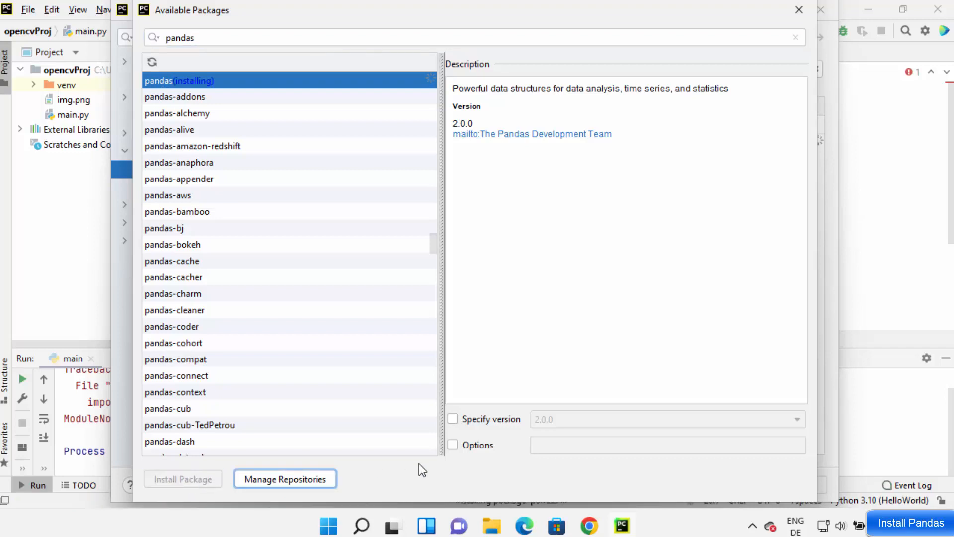
mouse_move(430, 415)
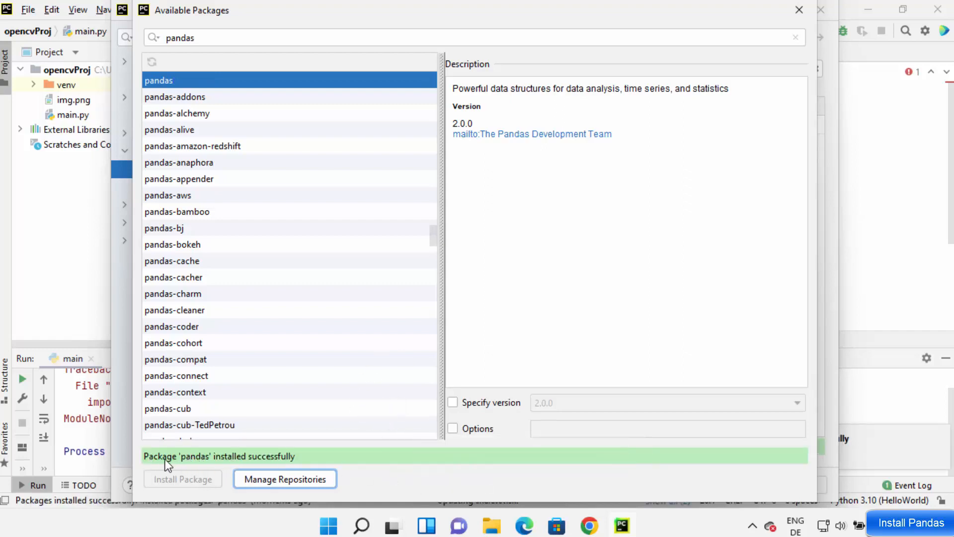
mouse_move(155, 465)
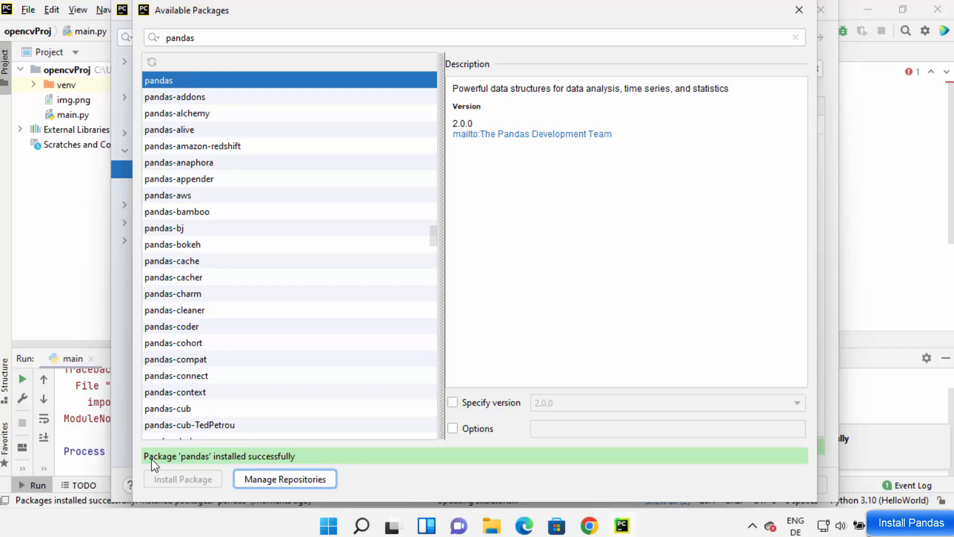
mouse_move(533, 462)
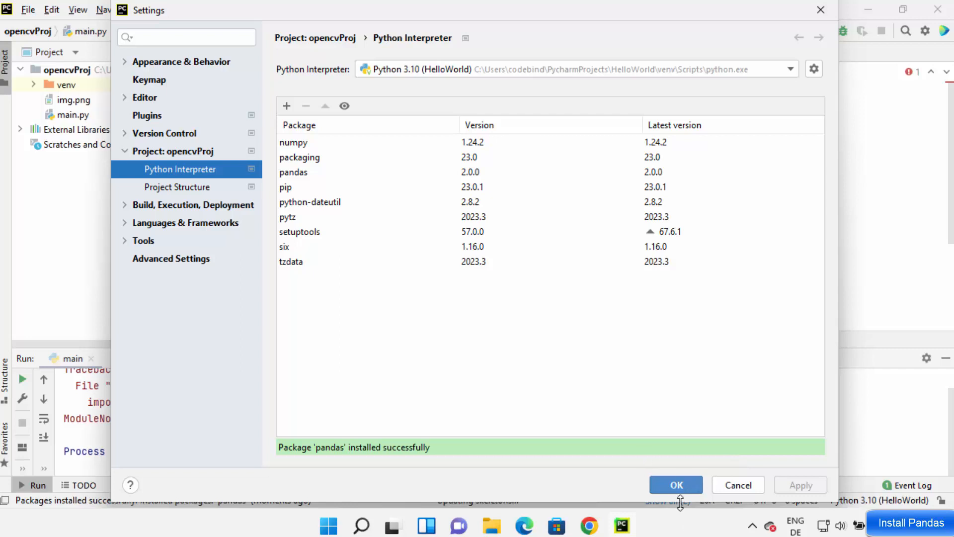
mouse_move(308, 150)
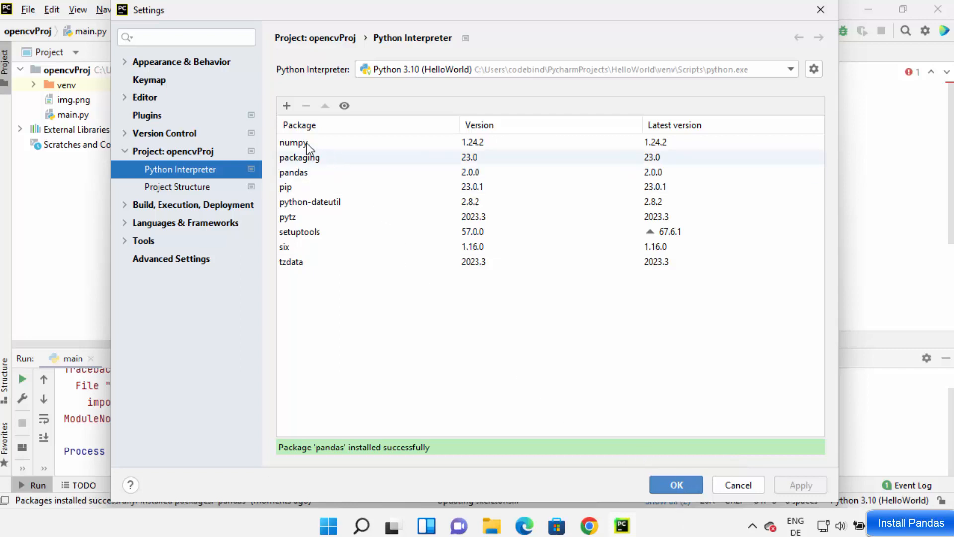
Step: Confirm pandas 2.0.0 and numpy appear in the package list and accept the settings back to main.py
click(304, 143)
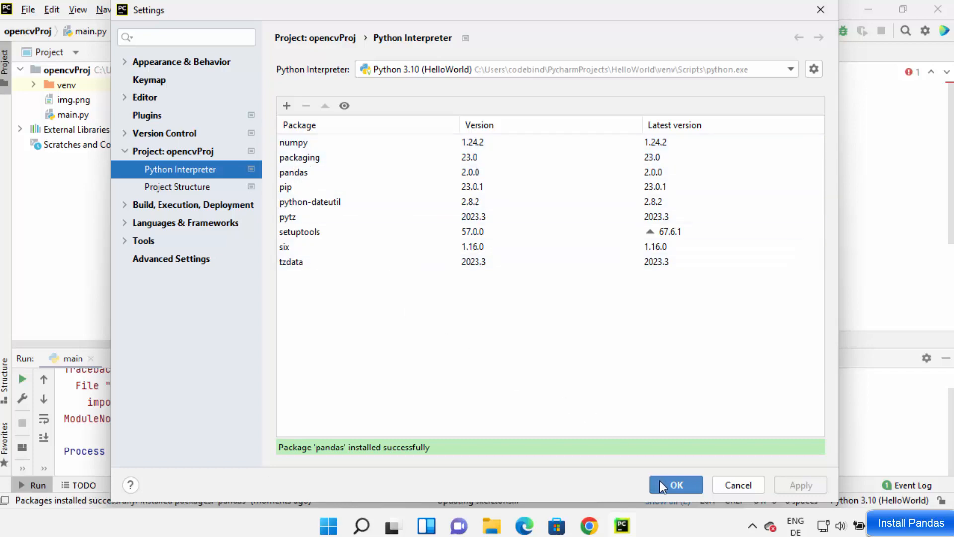
click(676, 485)
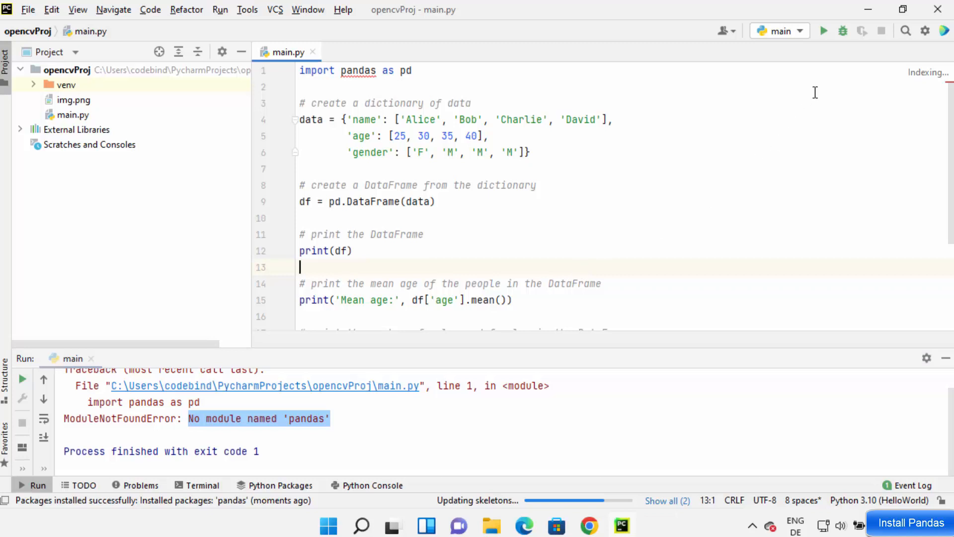
Step: Run main.py again so it prints the Alice/Bob/Charlie/David DataFrame and mean age 32.5
click(823, 30)
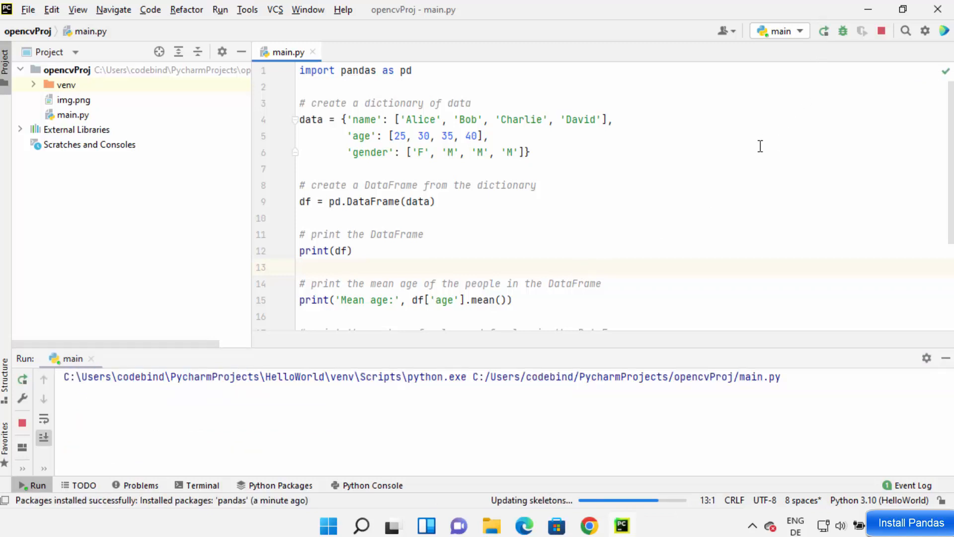
click(823, 30)
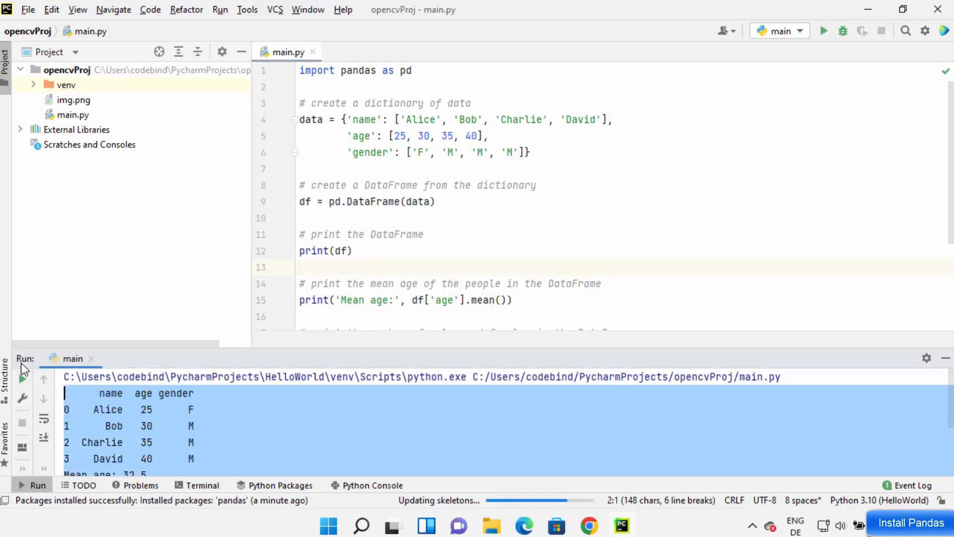
click(765, 164)
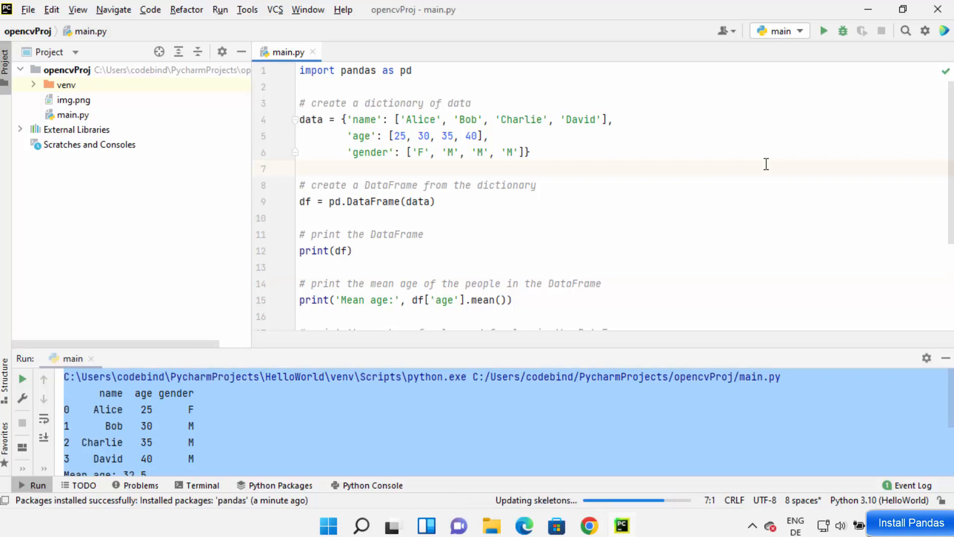